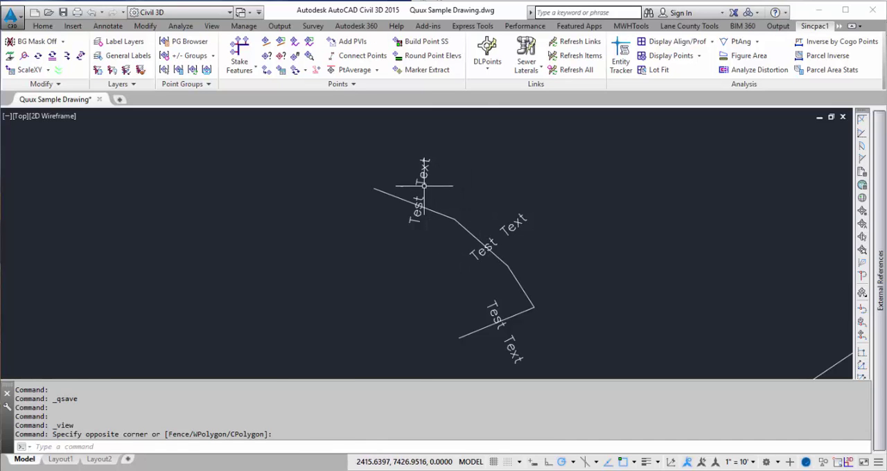
- Inspect the middle 'Test Text' label's background mask settings and leave them unchanged
{"action": "left_click", "coordinate": [492, 247]}
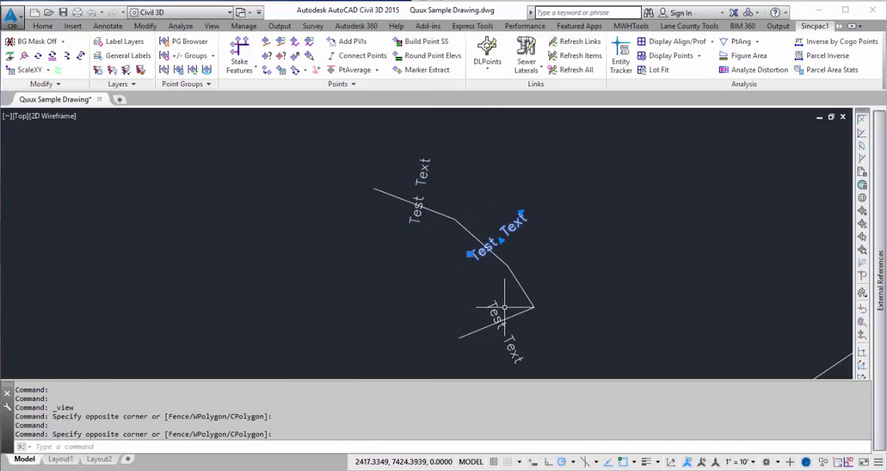
{"action": "left_click", "coordinate": [485, 246]}
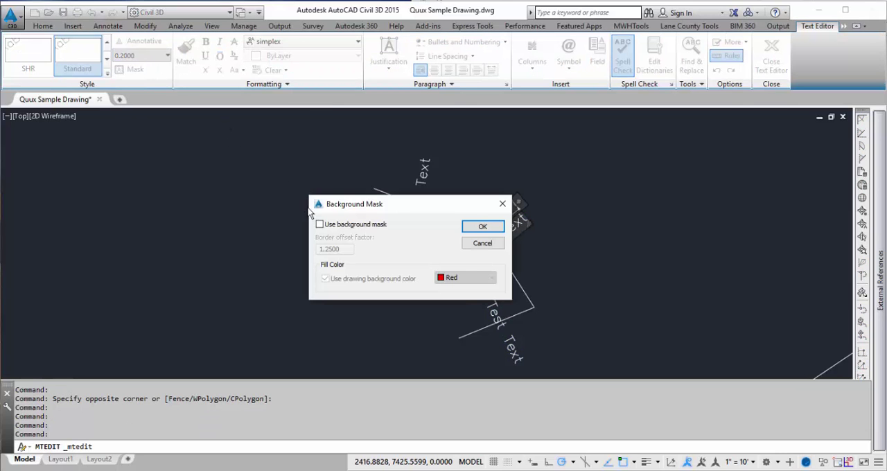
{"action": "left_click", "coordinate": [482, 226]}
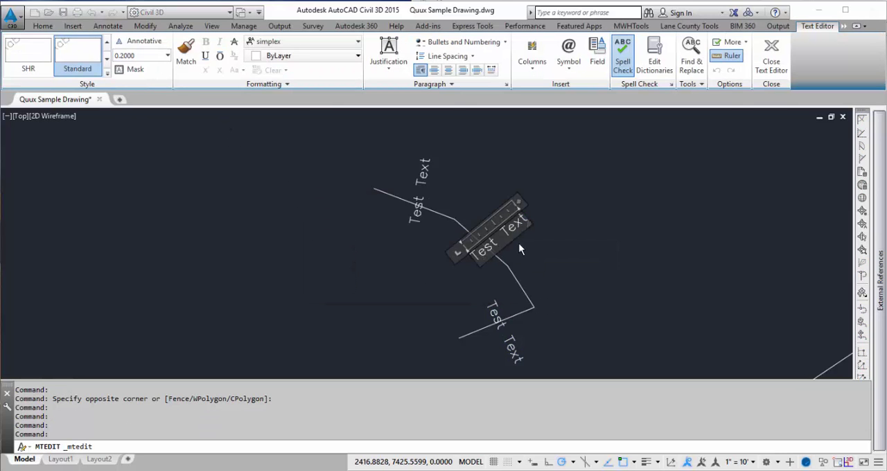
{"action": "left_click", "coordinate": [770, 56]}
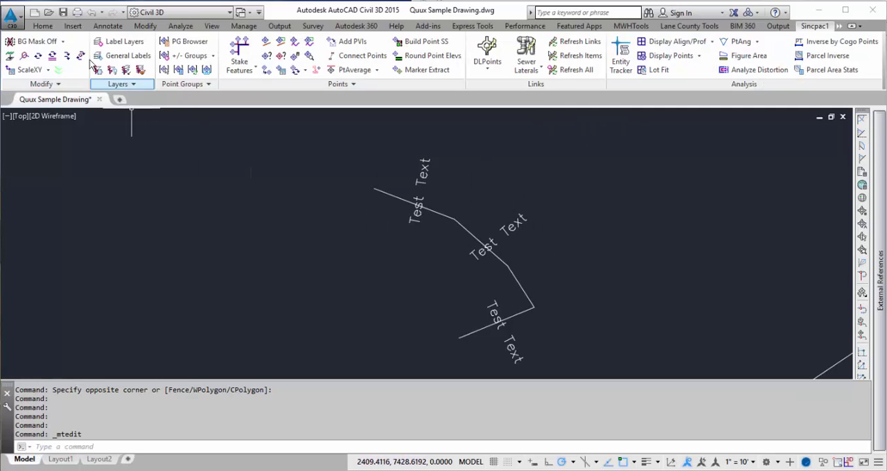
{"action": "mouse_move", "coordinate": [732, 53]}
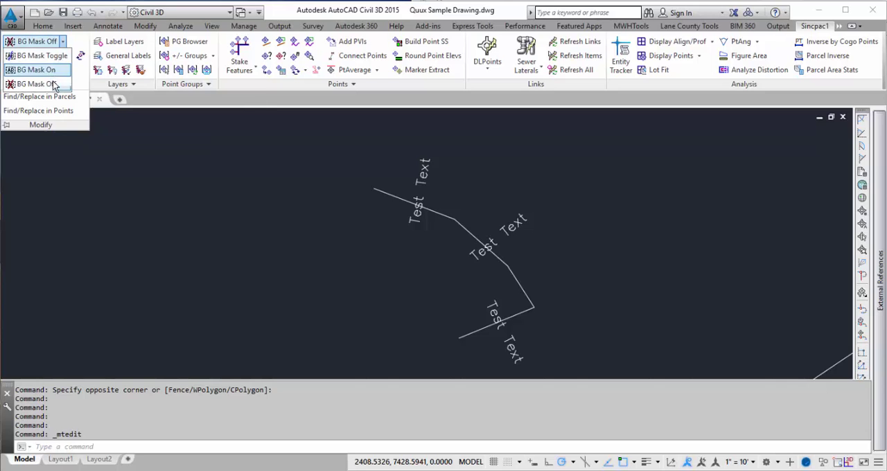
{"action": "mouse_move", "coordinate": [34, 69]}
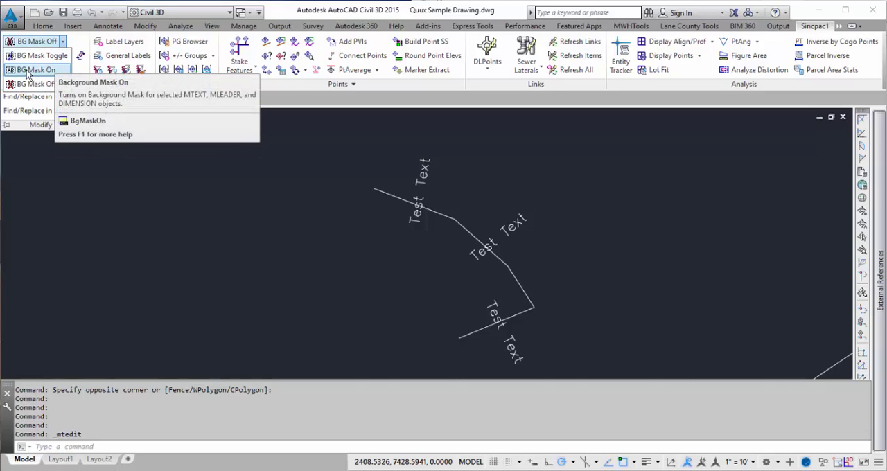
- Apply BG Mask On to the three 'Test Text' labels, then start BG Mask Off on them
{"action": "left_click", "coordinate": [38, 70]}
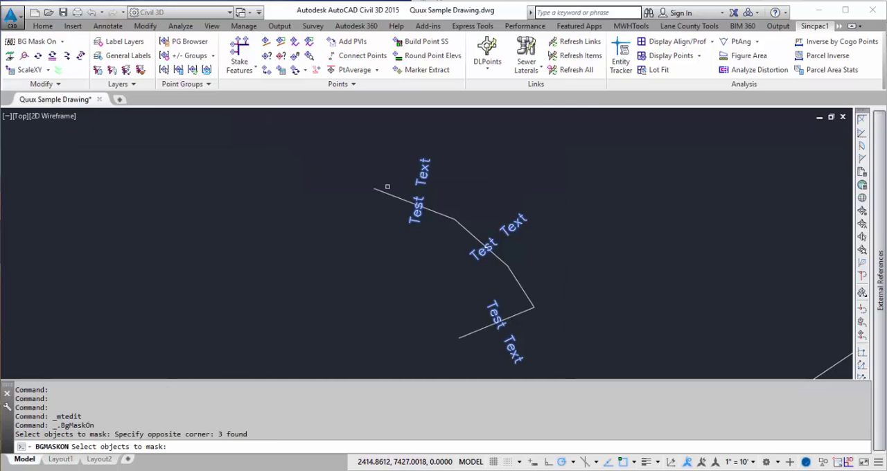
{"action": "mouse_move", "coordinate": [442, 266]}
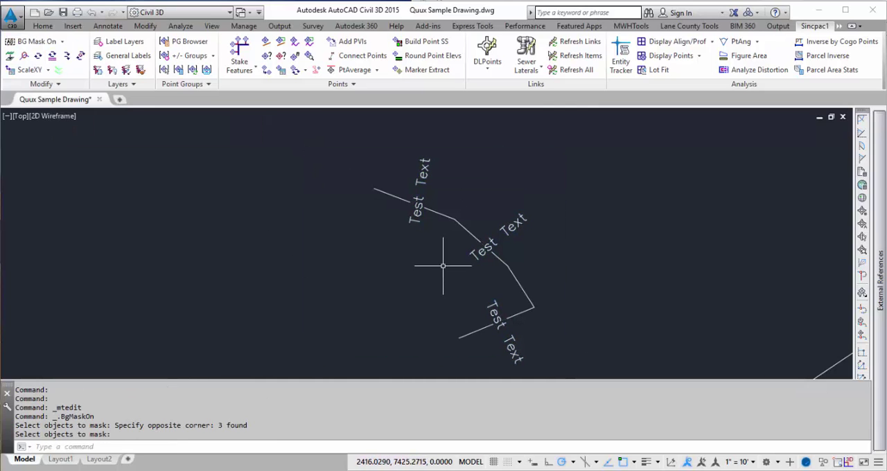
{"action": "mouse_move", "coordinate": [529, 355]}
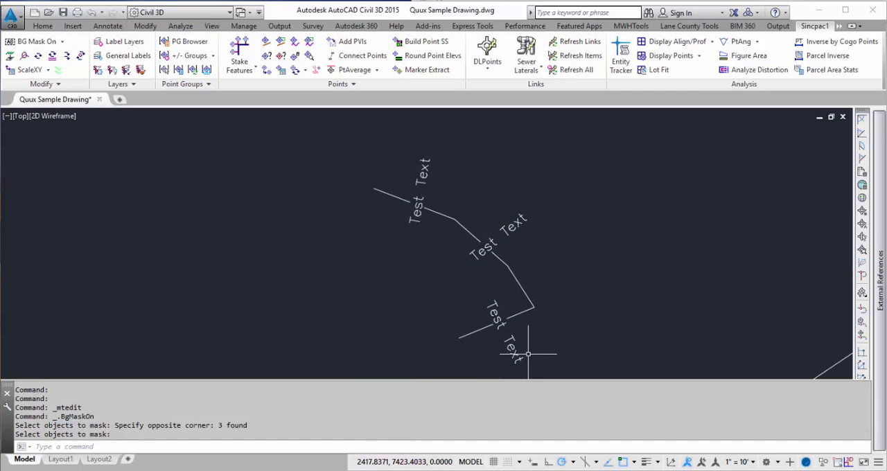
{"action": "mouse_move", "coordinate": [453, 214]}
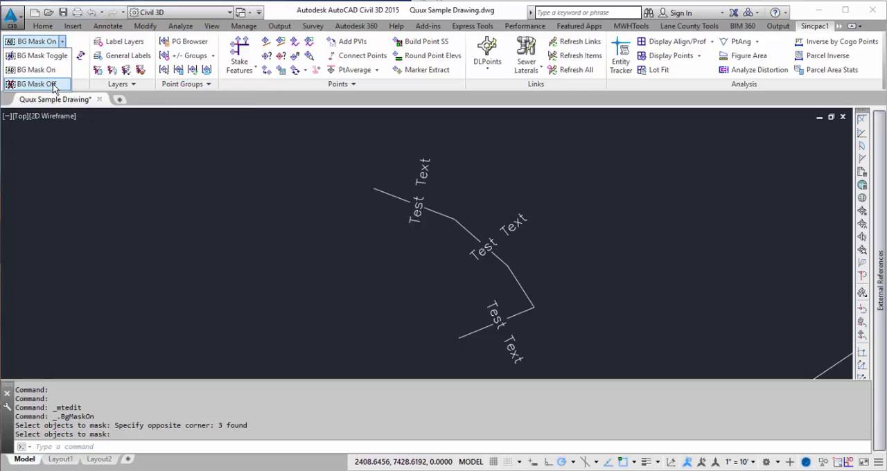
{"action": "left_click", "coordinate": [36, 83]}
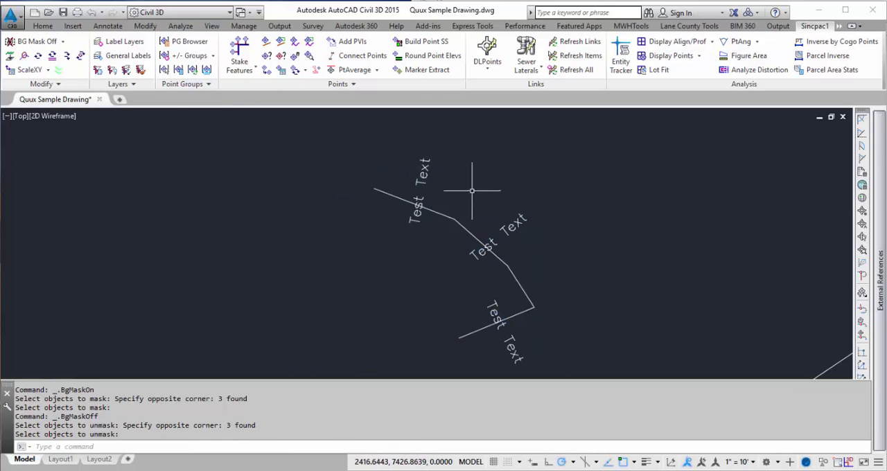
- Run BG Mask On on one label, then BG Mask Toggle across all three labels
{"action": "left_click", "coordinate": [63, 42]}
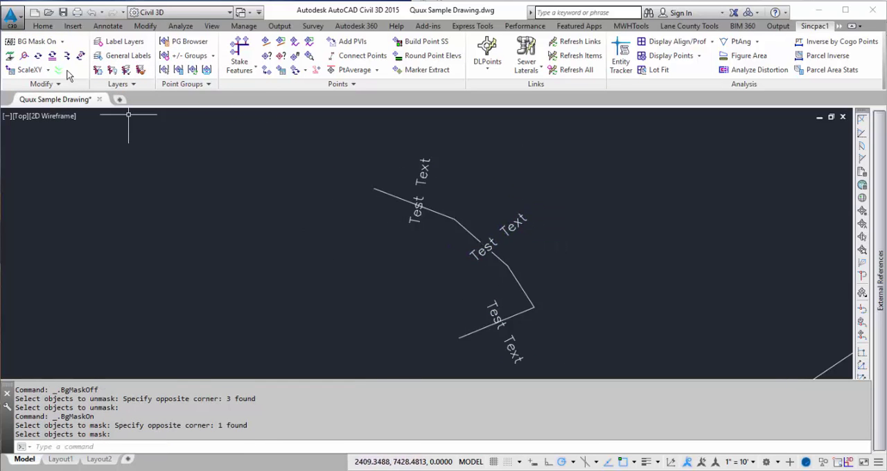
{"action": "left_click", "coordinate": [39, 41]}
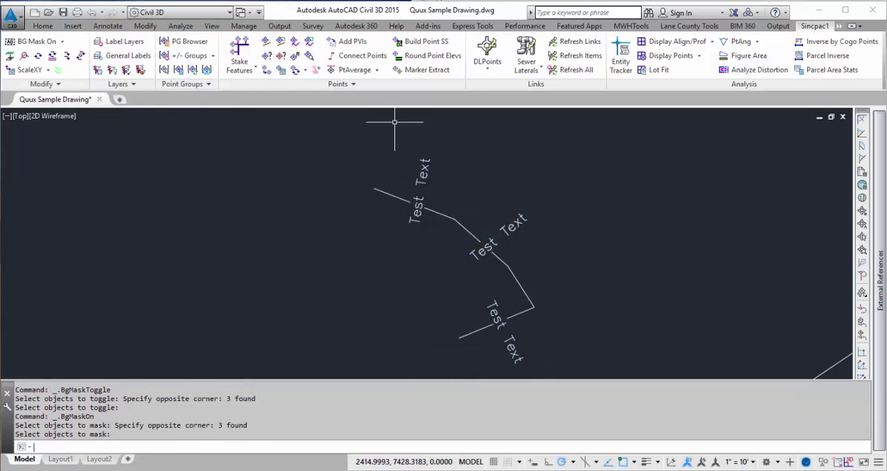
{"action": "mouse_move", "coordinate": [427, 255]}
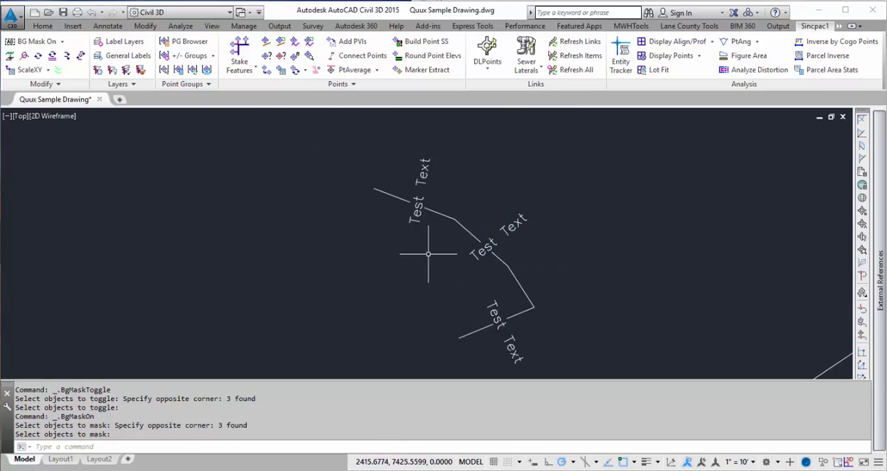
{"action": "mouse_move", "coordinate": [154, 131]}
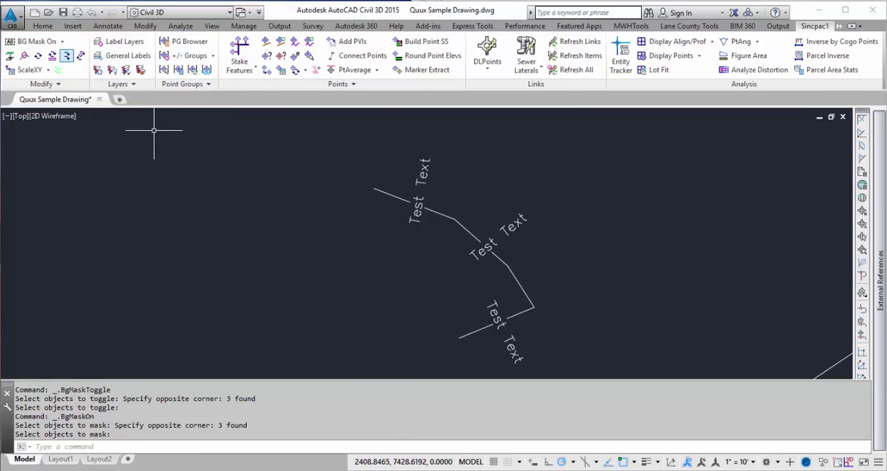
{"action": "mouse_move", "coordinate": [474, 376]}
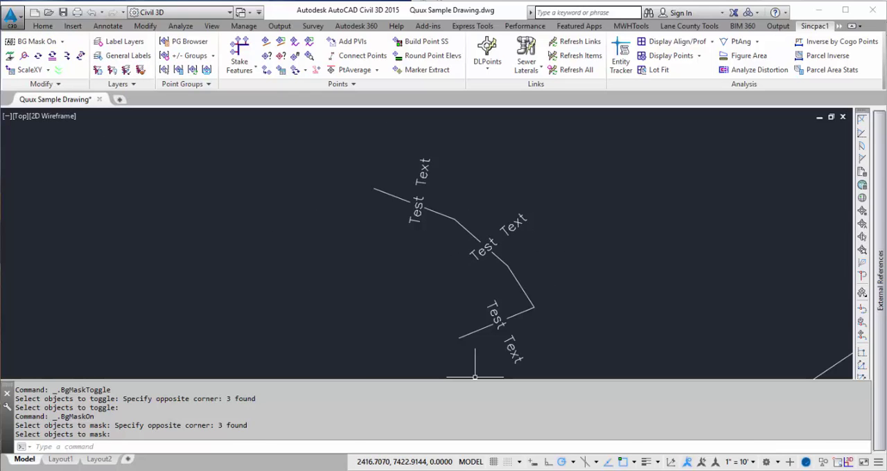